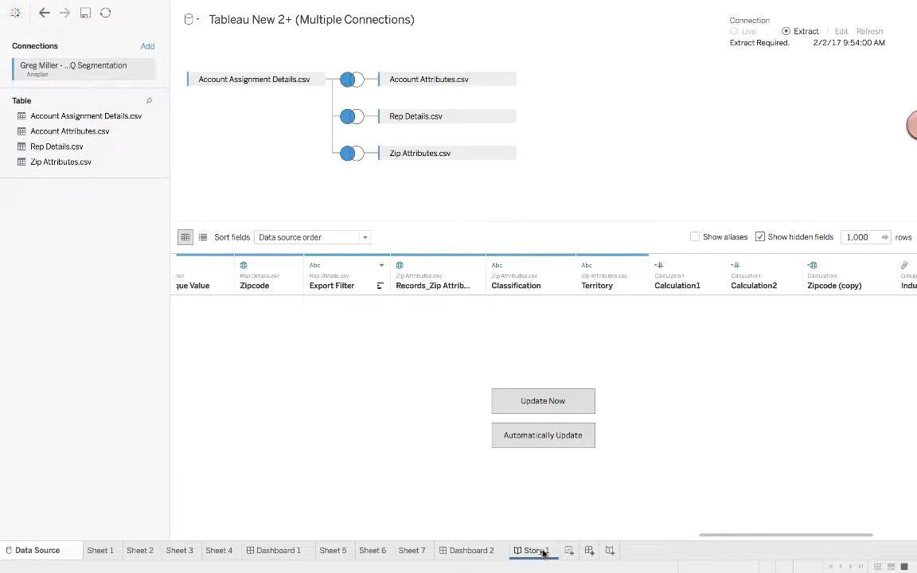
- Show the Story 1 tab with the Industry Analysis point: industry bars, bubbles and map
{"action": "left_click", "coordinate": [532, 551]}
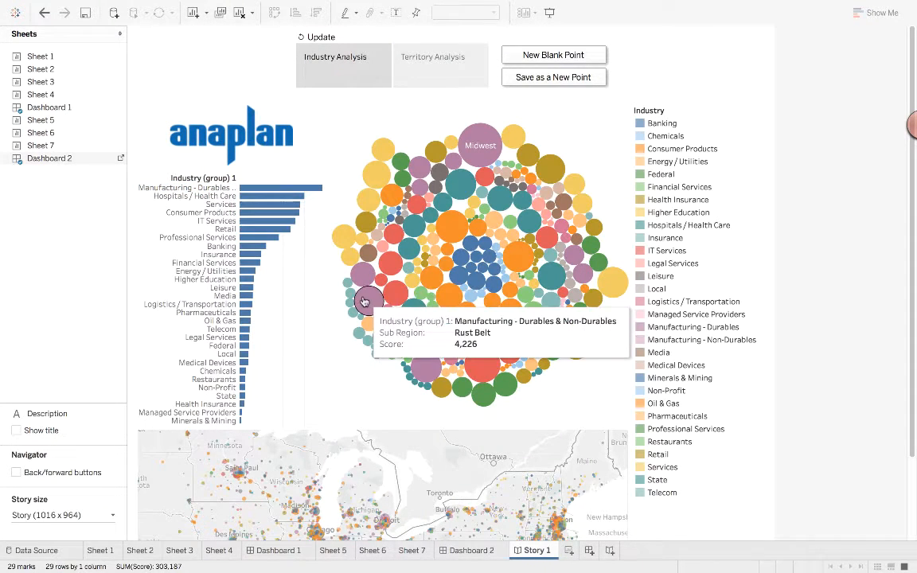
{"action": "mouse_move", "coordinate": [329, 299]}
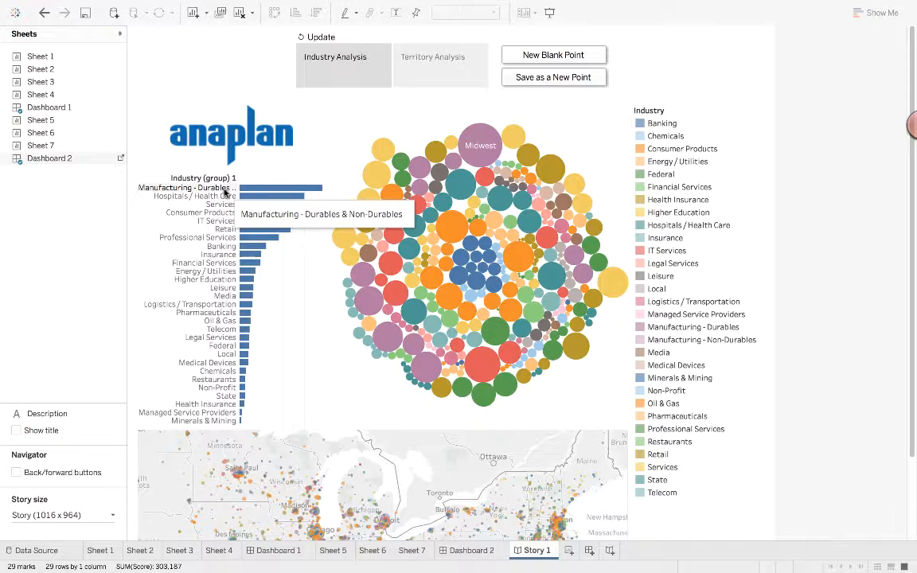
- Filter the dashboard to Manufacturing - Durables and review the Midwest bubble's leading score
{"action": "left_click", "coordinate": [191, 188]}
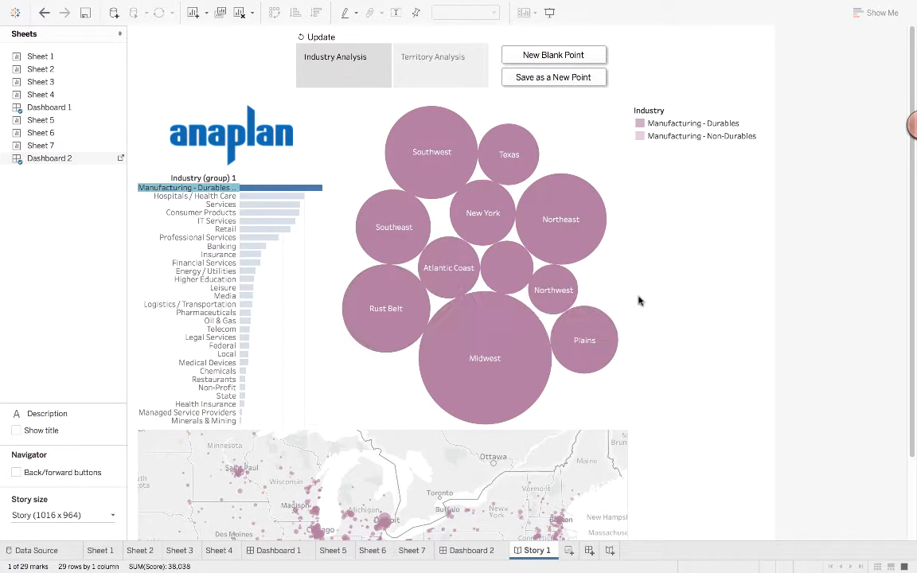
{"action": "scroll", "scroll_direction": "down", "scroll_amount": 3}
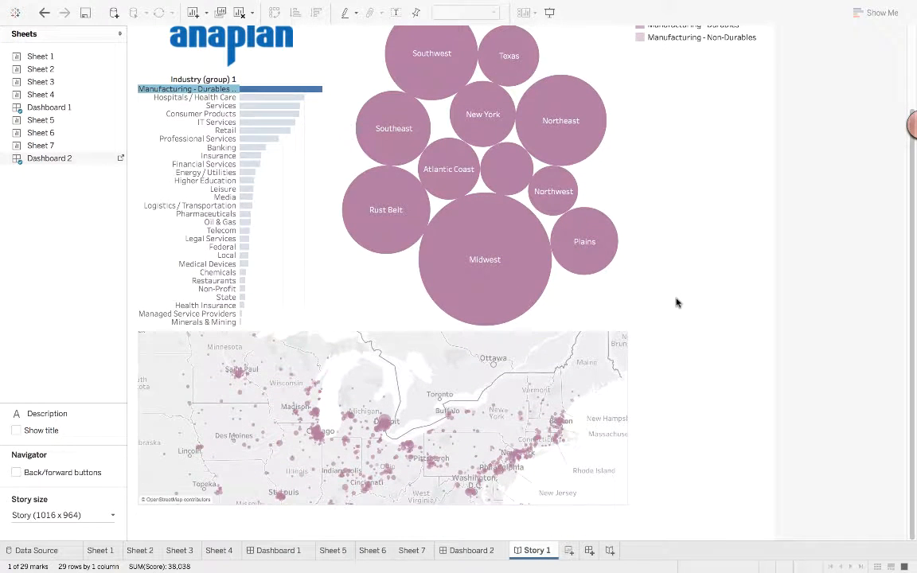
{"action": "mouse_move", "coordinate": [465, 286]}
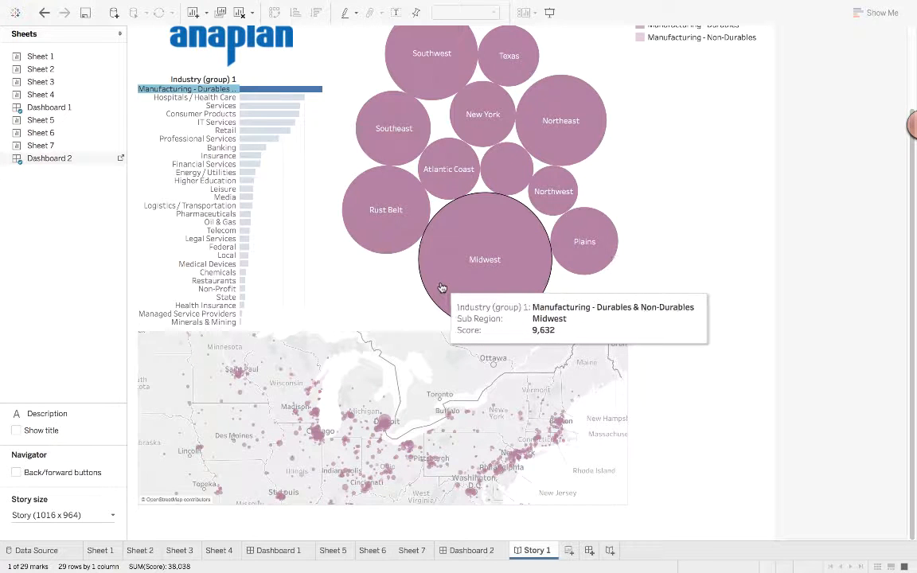
{"action": "mouse_move", "coordinate": [379, 272]}
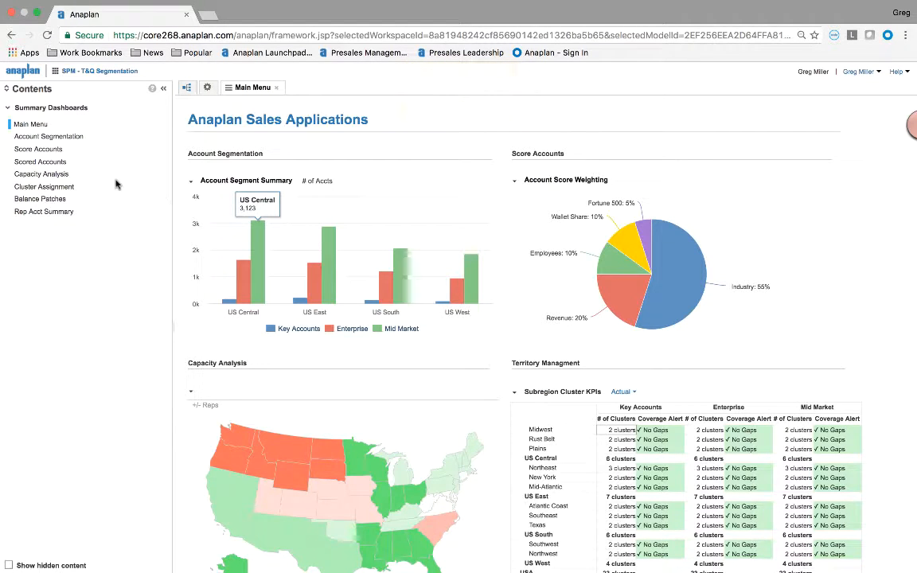
- Insert a new account segment named Manufacturing in Account Segmentation
{"action": "left_click", "coordinate": [47, 137]}
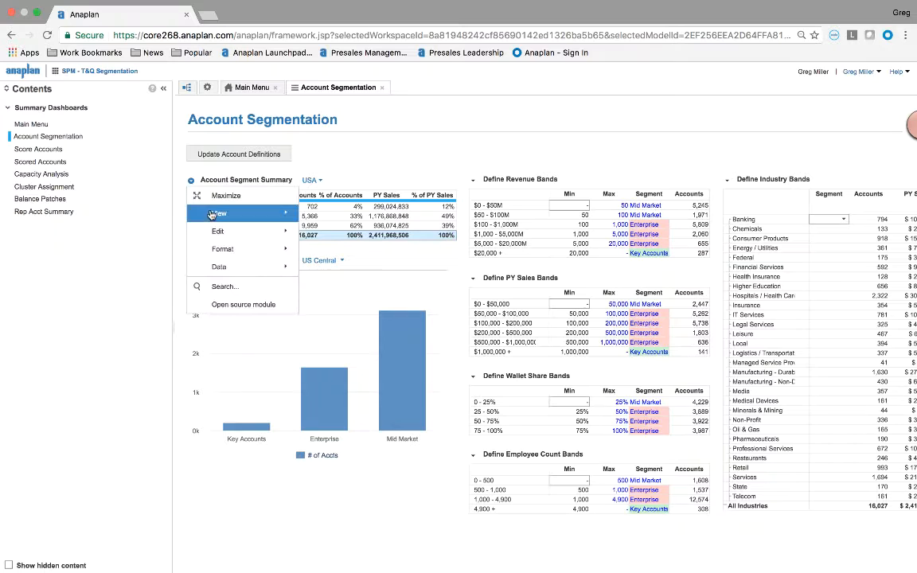
{"action": "left_click", "coordinate": [220, 214]}
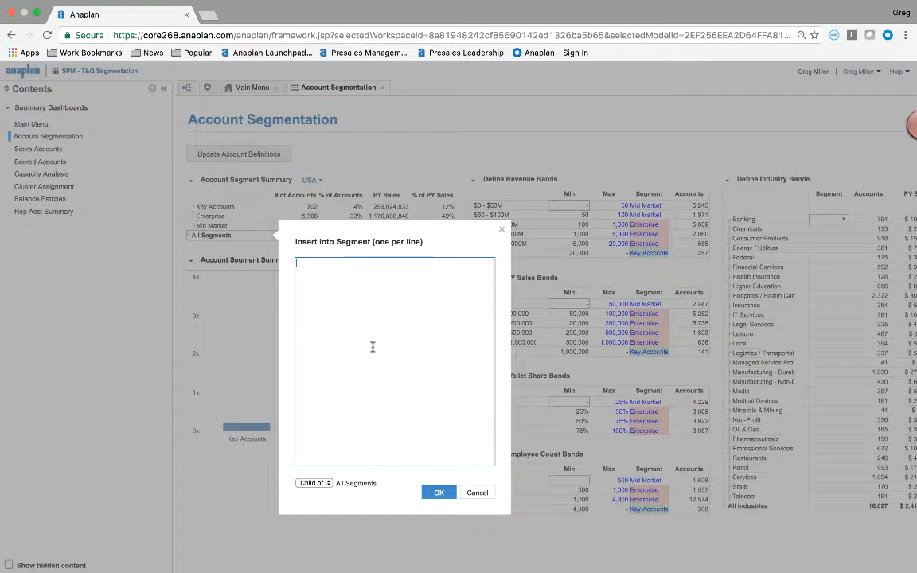
{"action": "type", "text": "Manufacturing"}
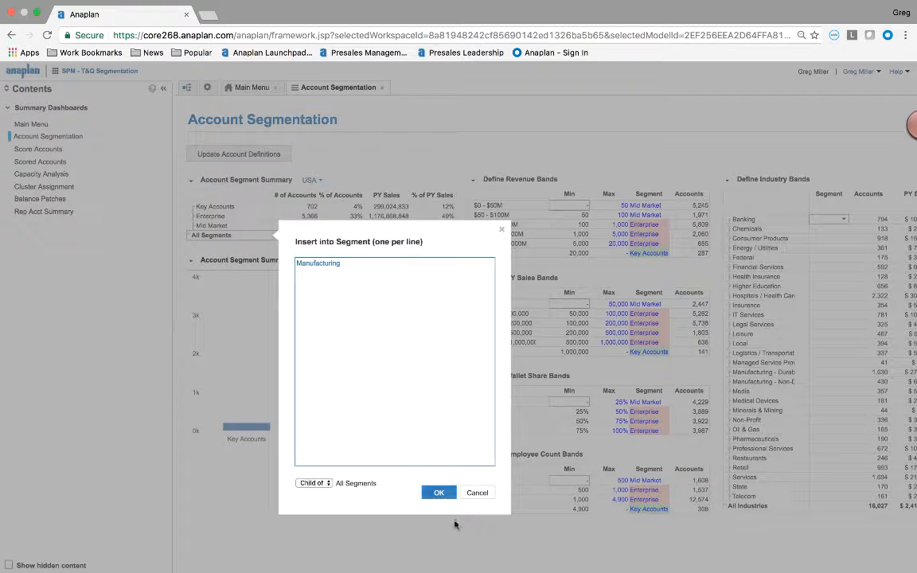
{"action": "left_click", "coordinate": [439, 492]}
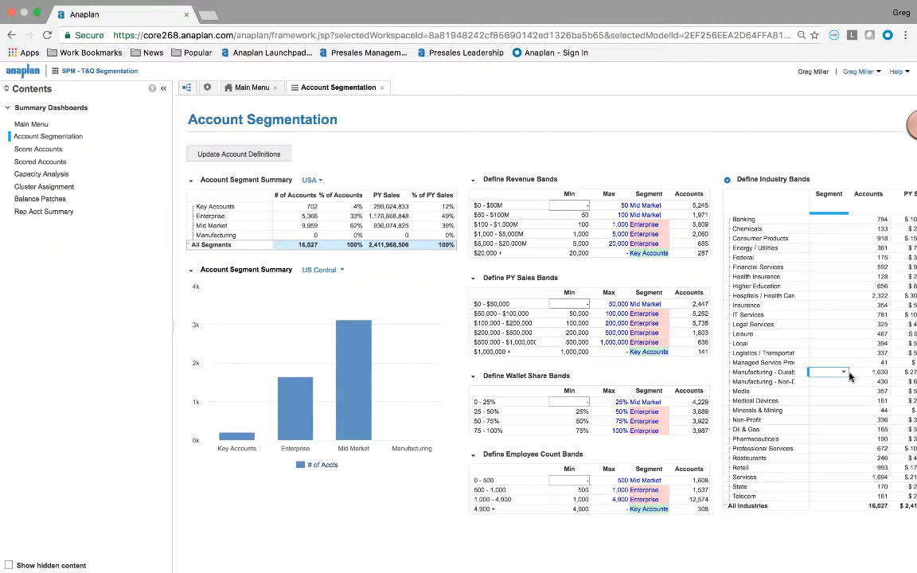
- Assign the manufacturing industry band's Segment to Manufacturing
{"action": "left_click", "coordinate": [844, 372]}
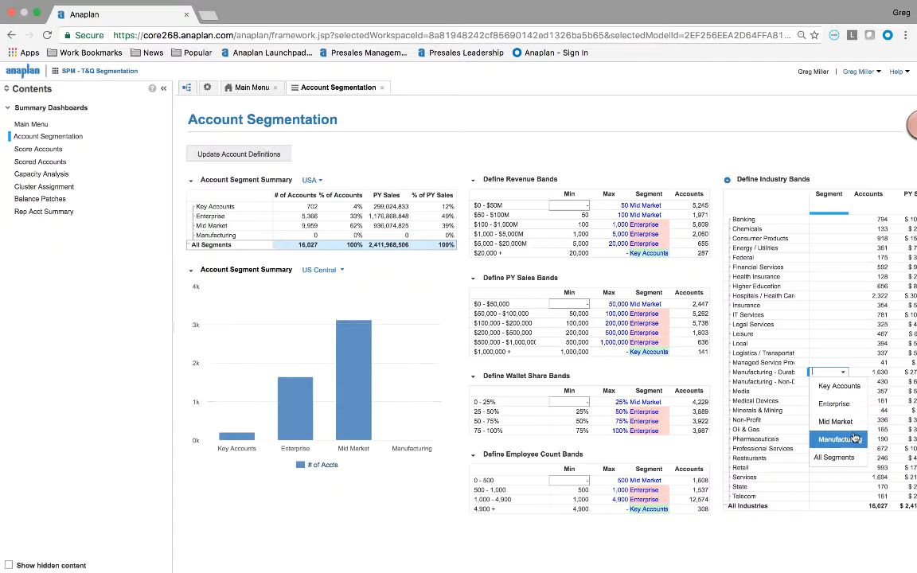
{"action": "left_click", "coordinate": [837, 439]}
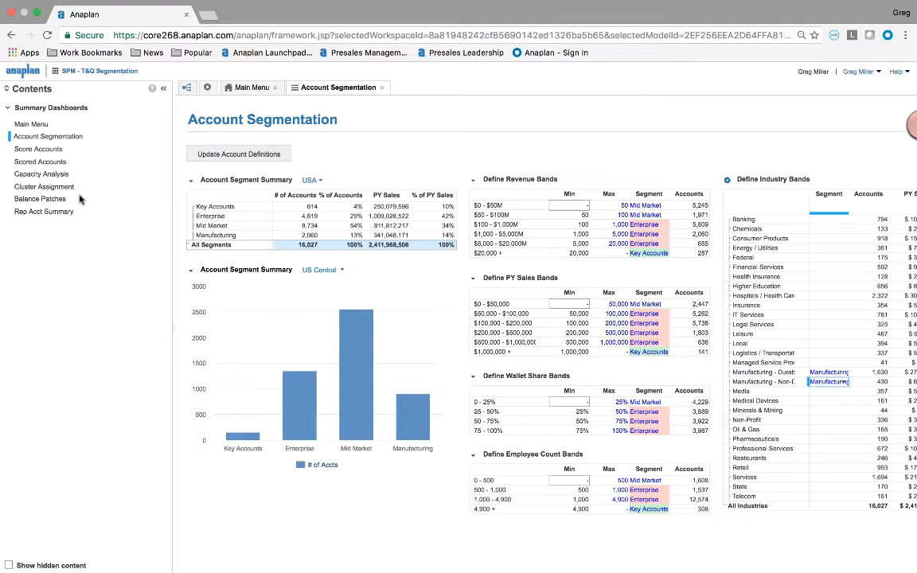
- In Capacity Analysis, set the new Midwest TBH rep's Rep Type to Manufacturing
{"action": "left_click", "coordinate": [41, 173]}
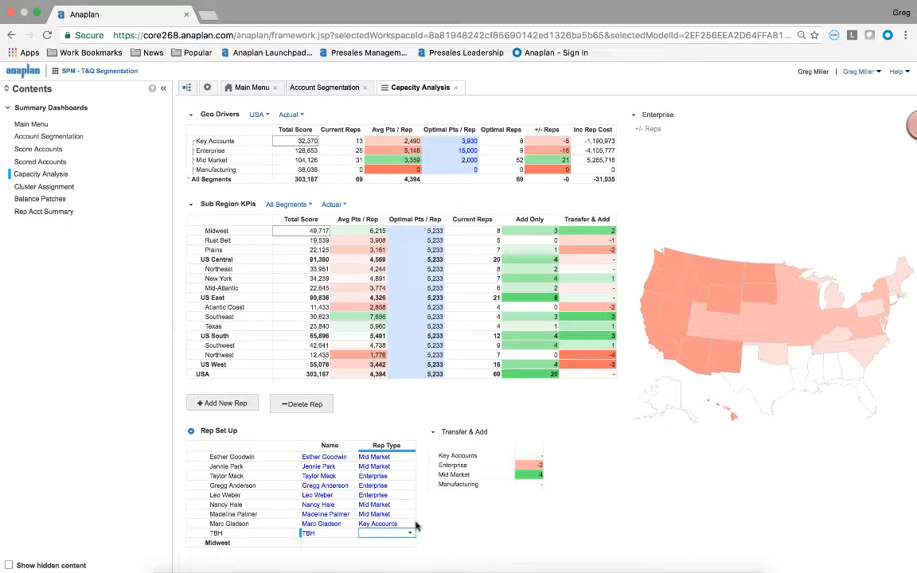
{"action": "left_click", "coordinate": [389, 531]}
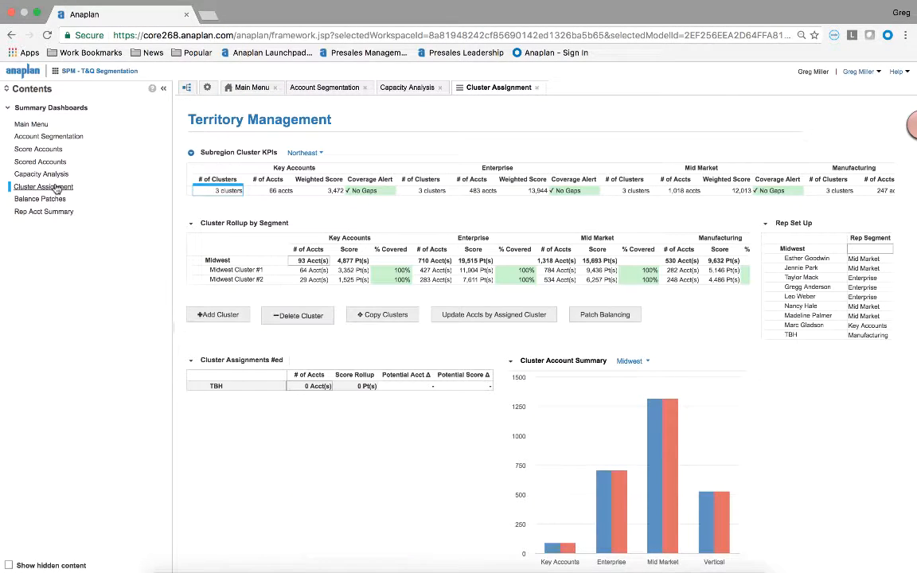
- Add the Midwest, Northeast, Southeast, Texas and other North American clusters to TBH's assignments
{"action": "left_click", "coordinate": [218, 315]}
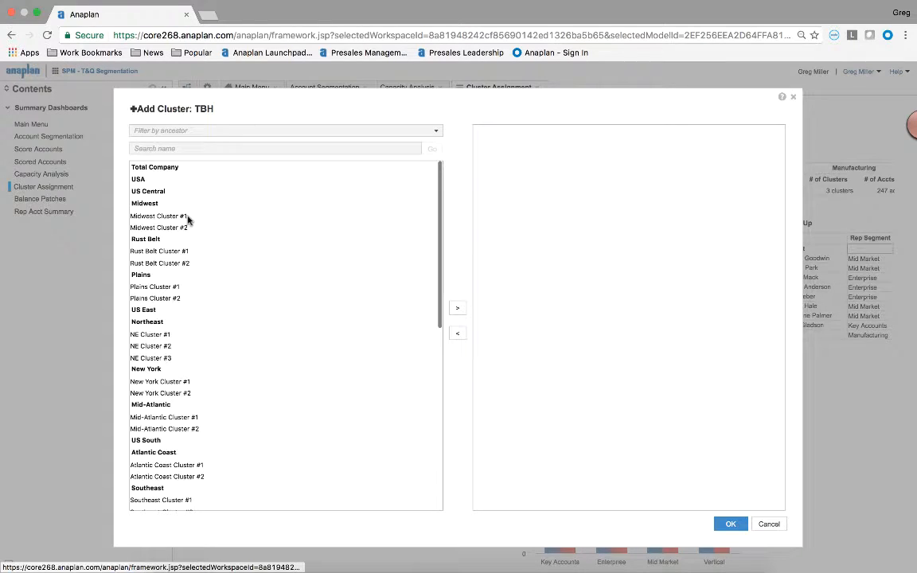
{"action": "scroll", "scroll_direction": "down", "scroll_amount": 3}
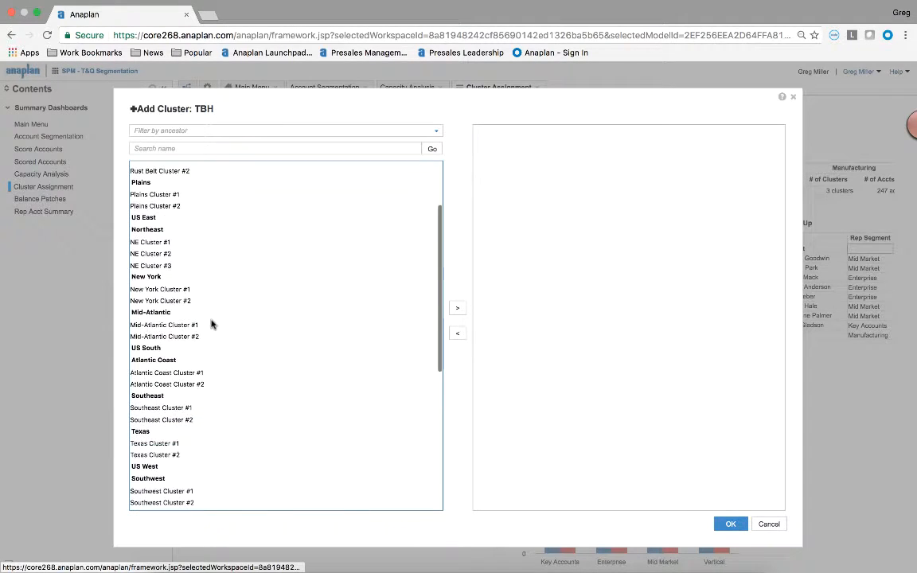
{"action": "scroll", "scroll_direction": "down", "scroll_amount": 3}
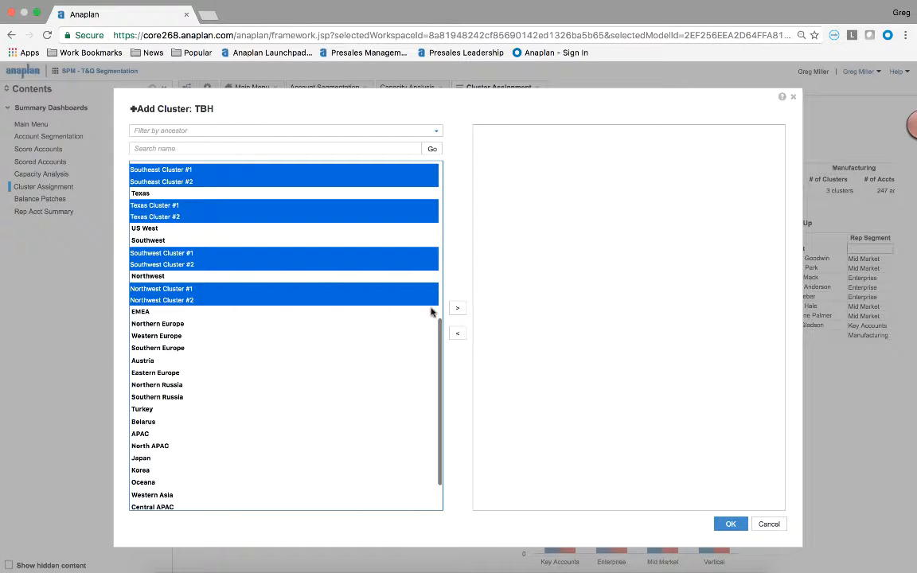
{"action": "left_click", "coordinate": [459, 309]}
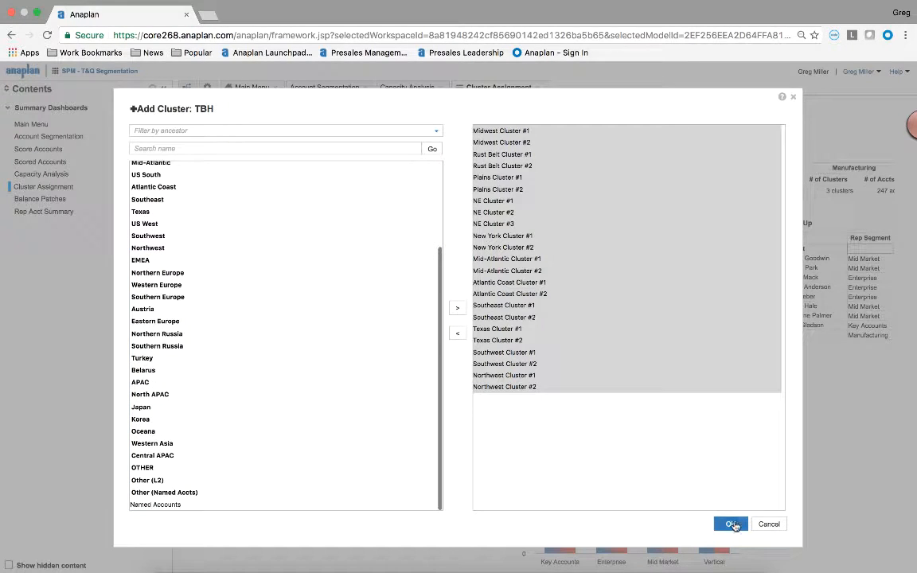
{"action": "left_click", "coordinate": [729, 524]}
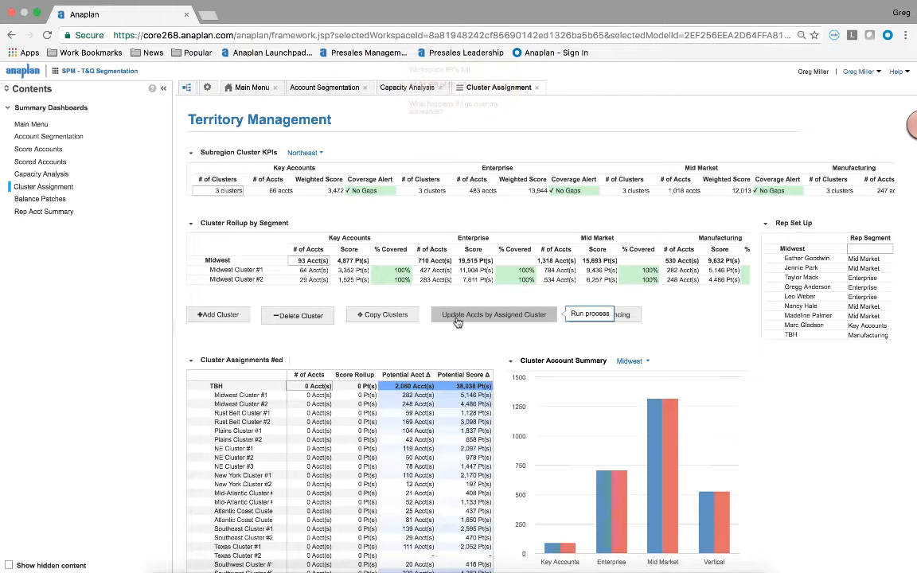
- Run Update Accts by Assigned Cluster so TBH holds 2,880 accounts
{"action": "left_click", "coordinate": [493, 313]}
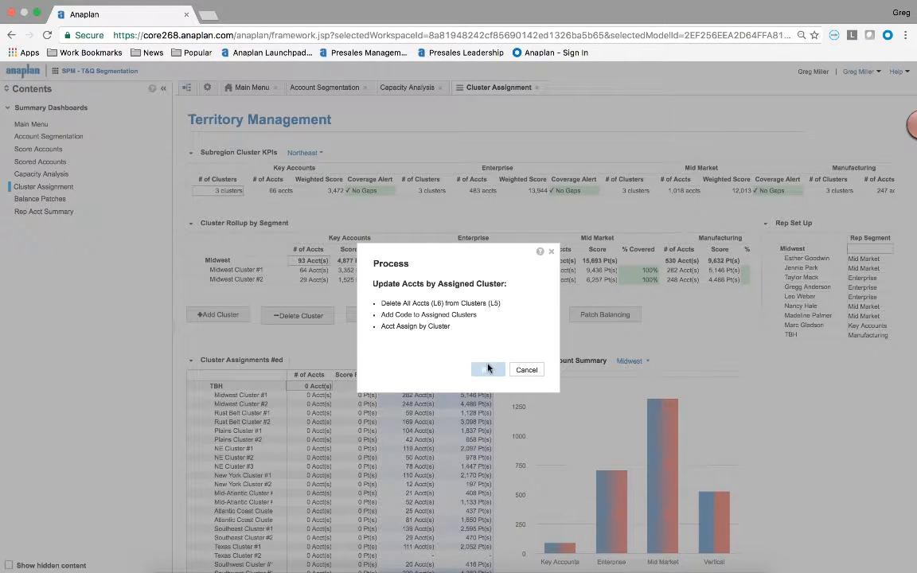
{"action": "left_click", "coordinate": [487, 369]}
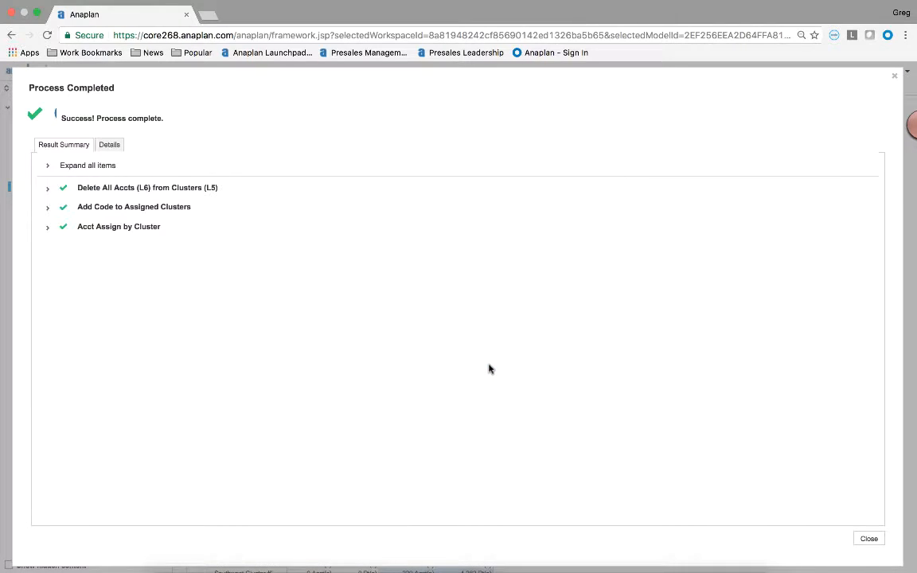
{"action": "left_click", "coordinate": [870, 538]}
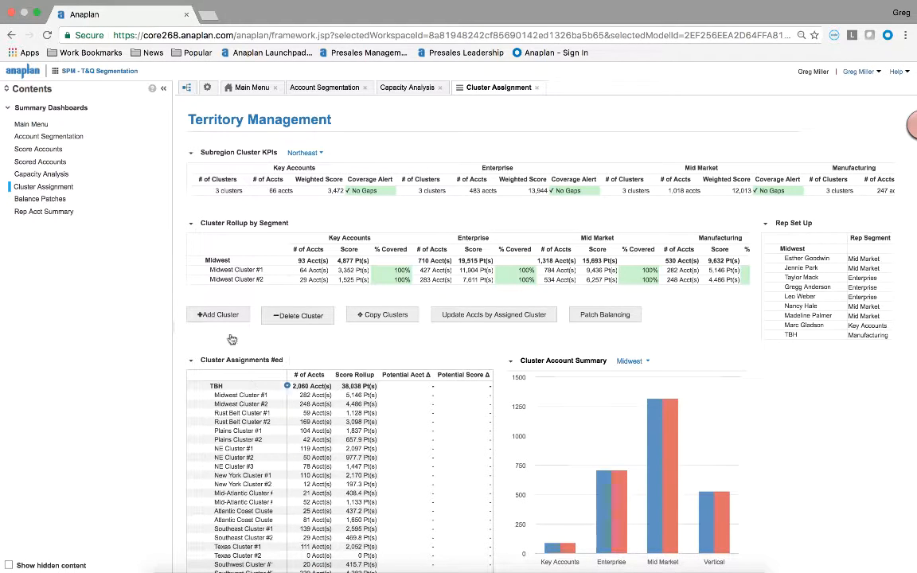
{"action": "mouse_move", "coordinate": [118, 236]}
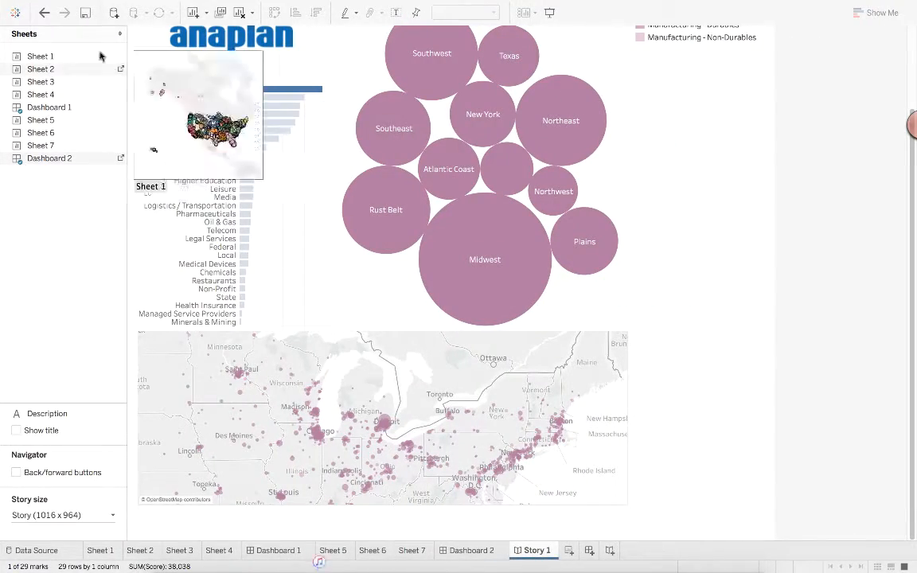
- Refresh all extracts via Data > Refresh All Extracts, signing in to the Anaplan connection
{"action": "left_click", "coordinate": [116, 6]}
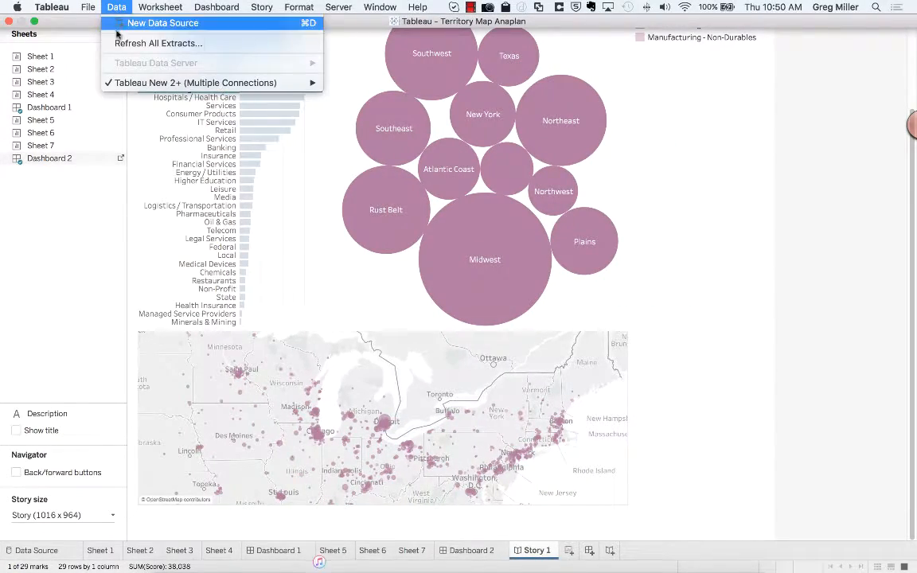
{"action": "left_click", "coordinate": [158, 43]}
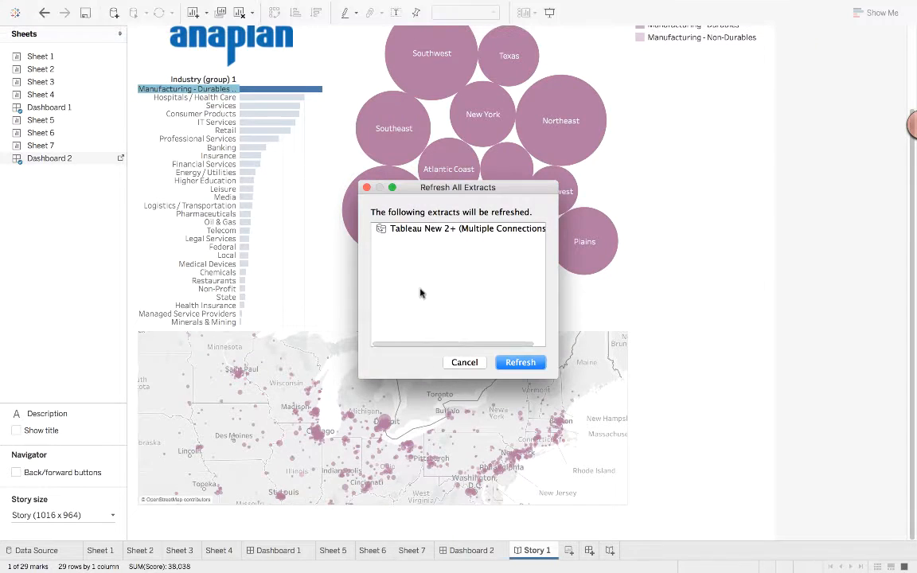
{"action": "left_click", "coordinate": [519, 363]}
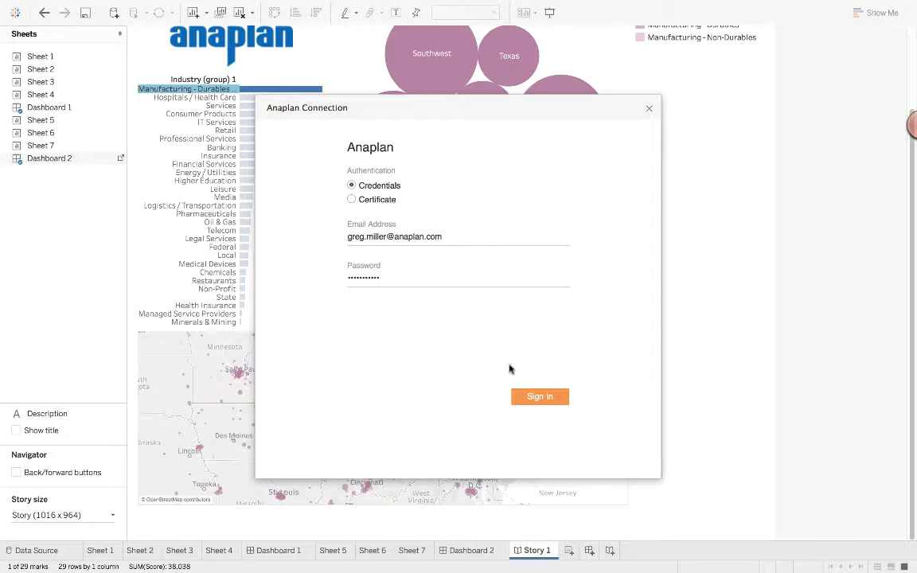
{"action": "left_click", "coordinate": [538, 395]}
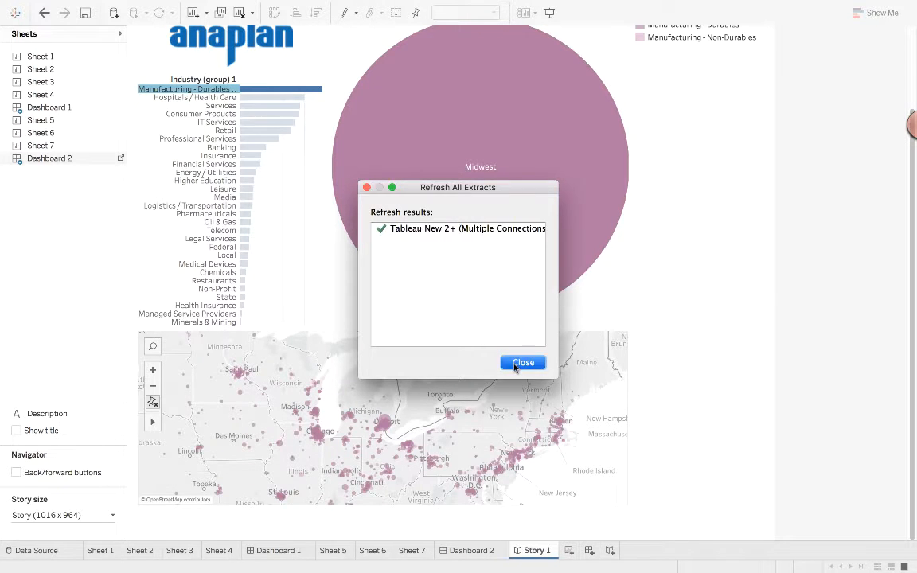
{"action": "left_click", "coordinate": [522, 363]}
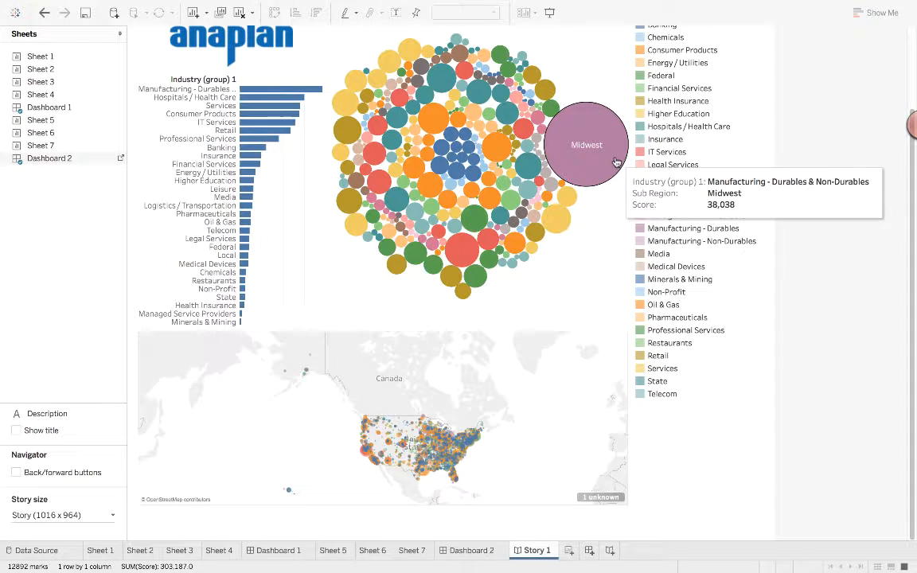
{"action": "mouse_move", "coordinate": [484, 424]}
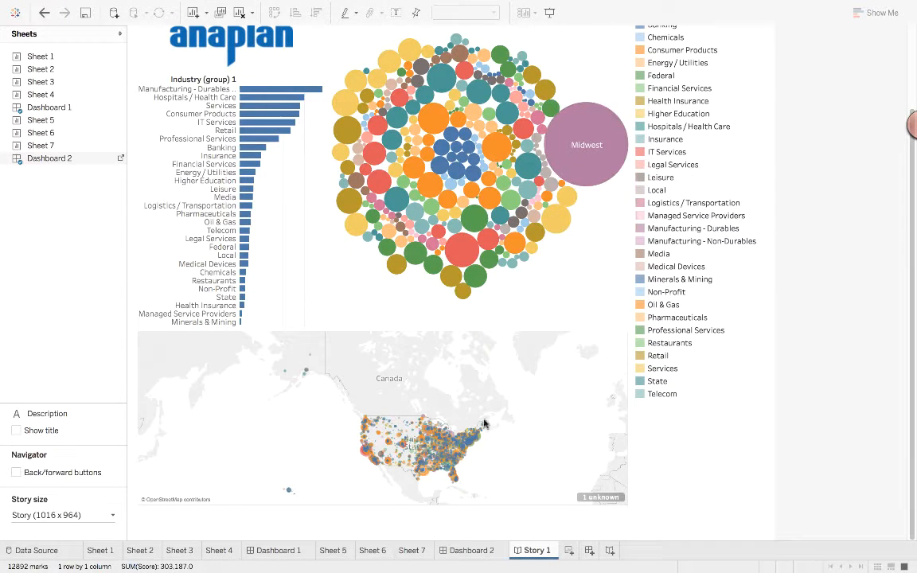
{"action": "mouse_move", "coordinate": [347, 167]}
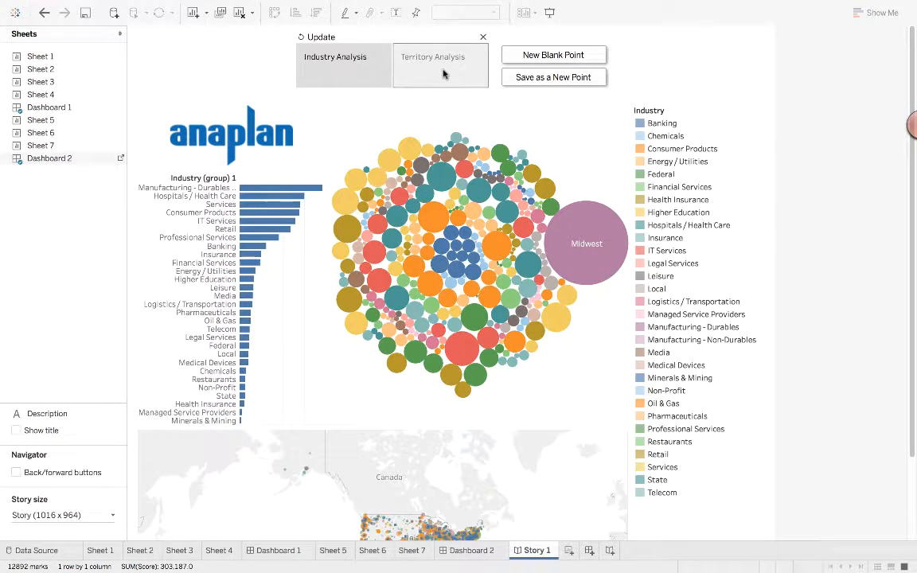
- Highlight TBH in the Territory Analysis Sales Rep table and inspect one of its mapped accounts
{"action": "left_click", "coordinate": [441, 65]}
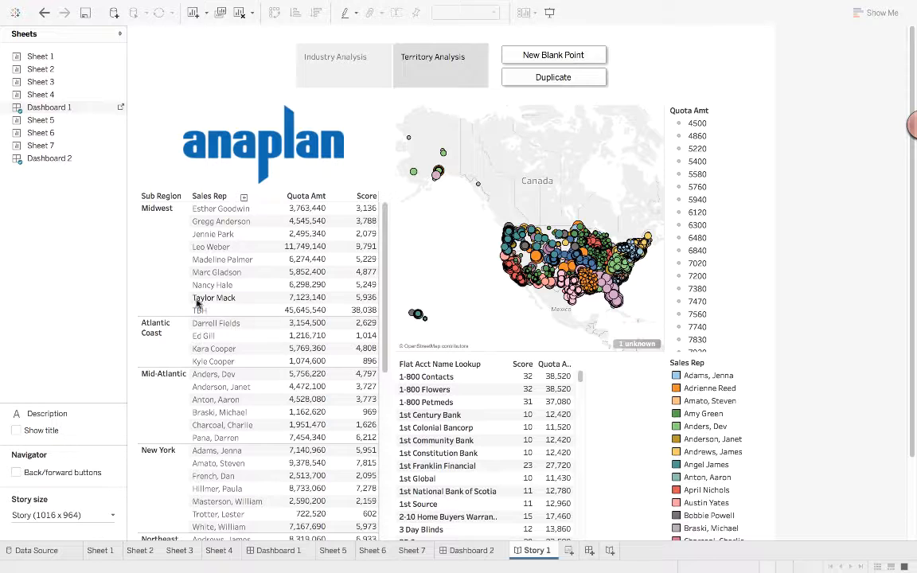
{"action": "left_click", "coordinate": [200, 309]}
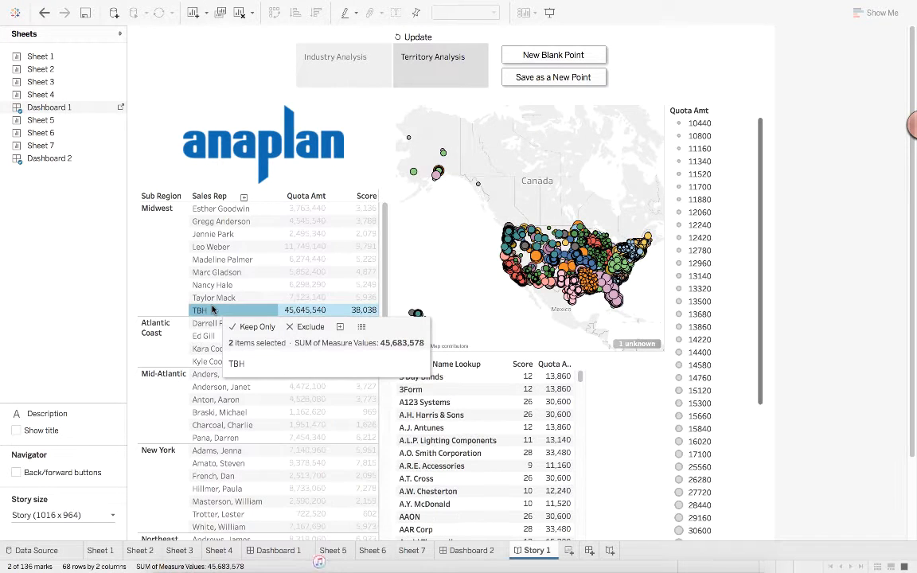
{"action": "left_click", "coordinate": [554, 263]}
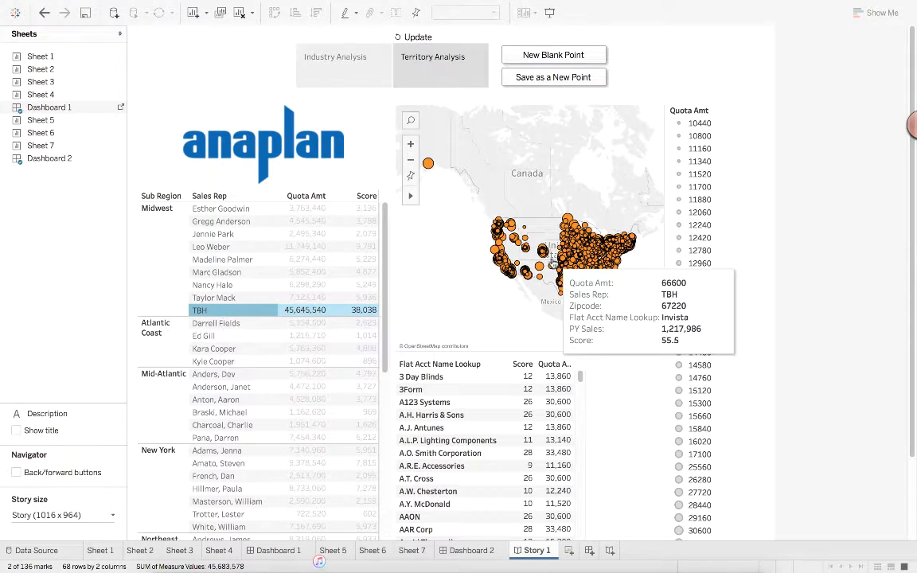